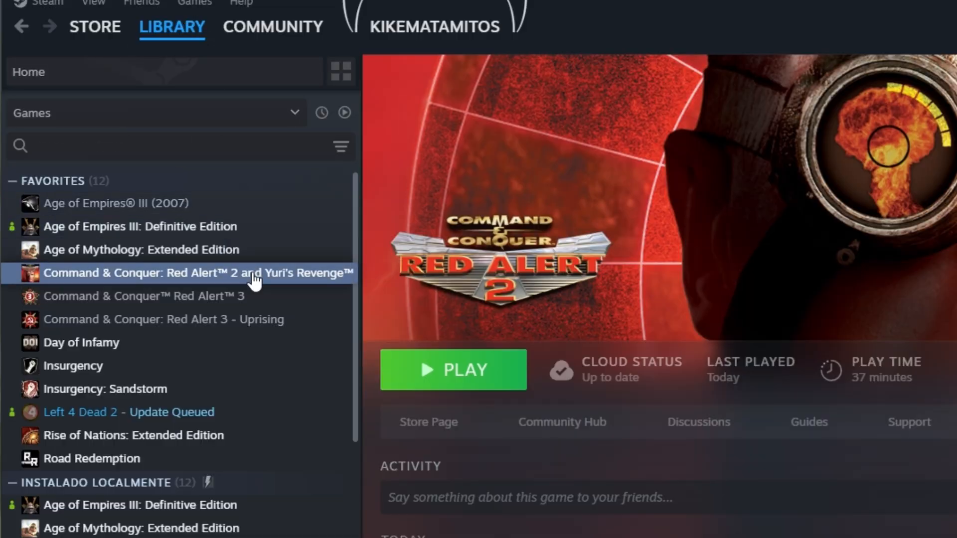
- Browse to the Red Alert 2 and Yuri's Revenge installation folder from the game's Installed Files properties
right_click(196, 272)
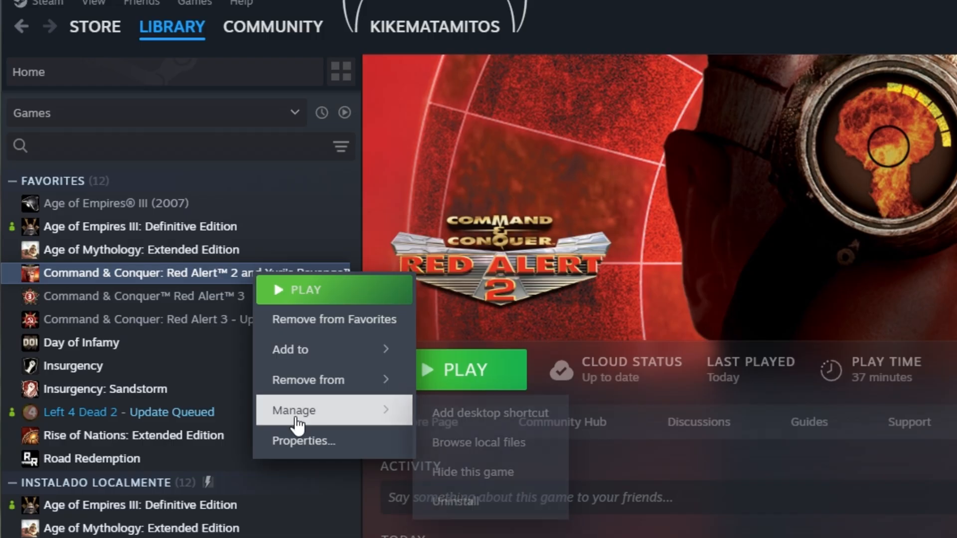
left_click(304, 441)
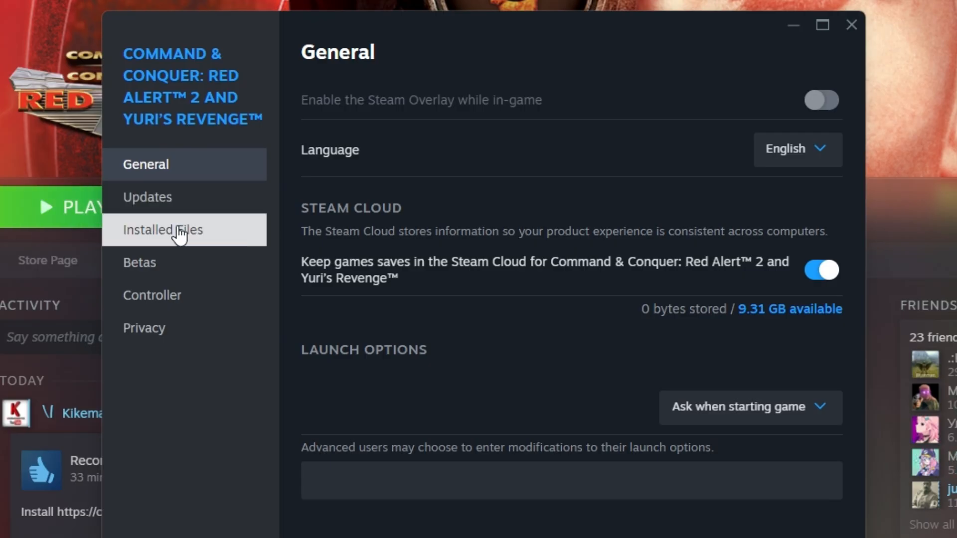
left_click(163, 230)
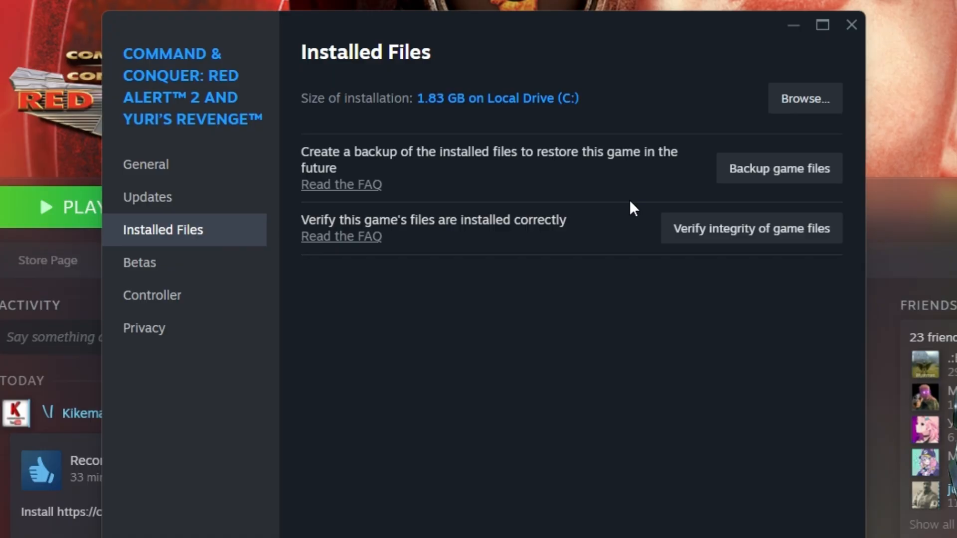
left_click(805, 99)
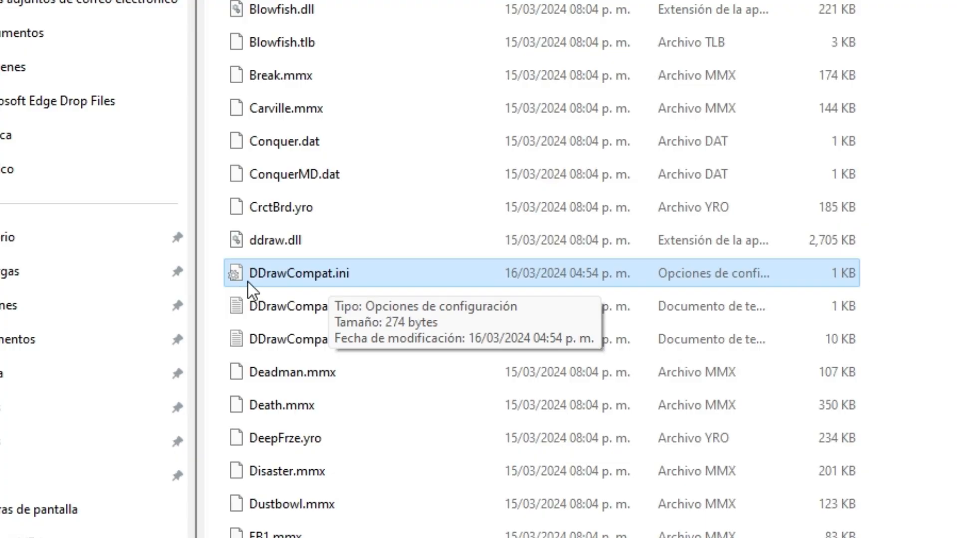
mouse_move(309, 286)
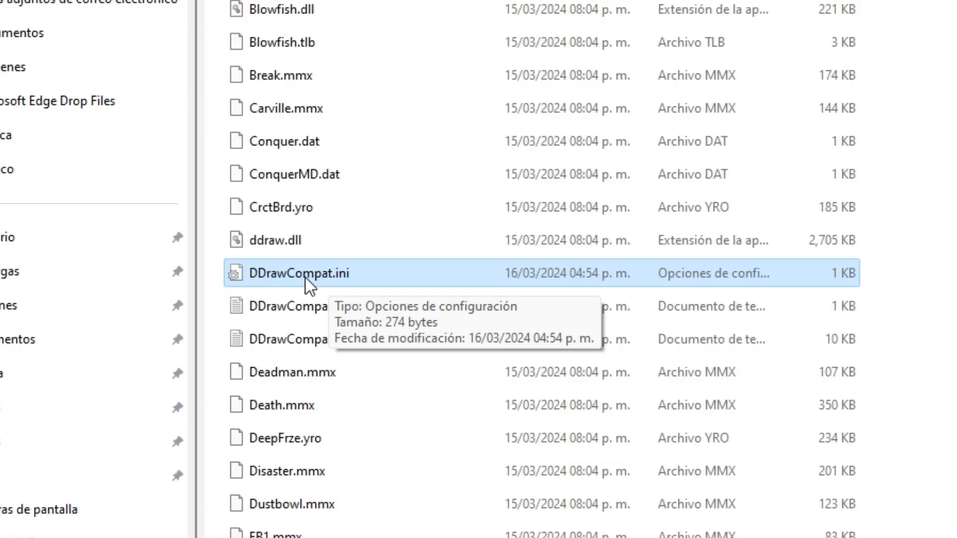
mouse_move(377, 281)
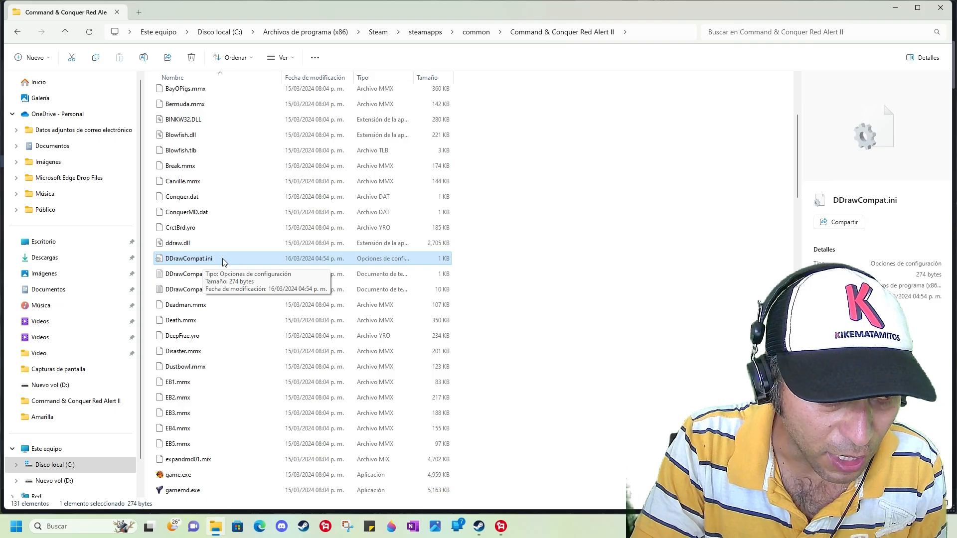
- Review DDrawCompat.ini's SupportedResolutions list for 1920x1080, then close the file
double_click(188, 259)
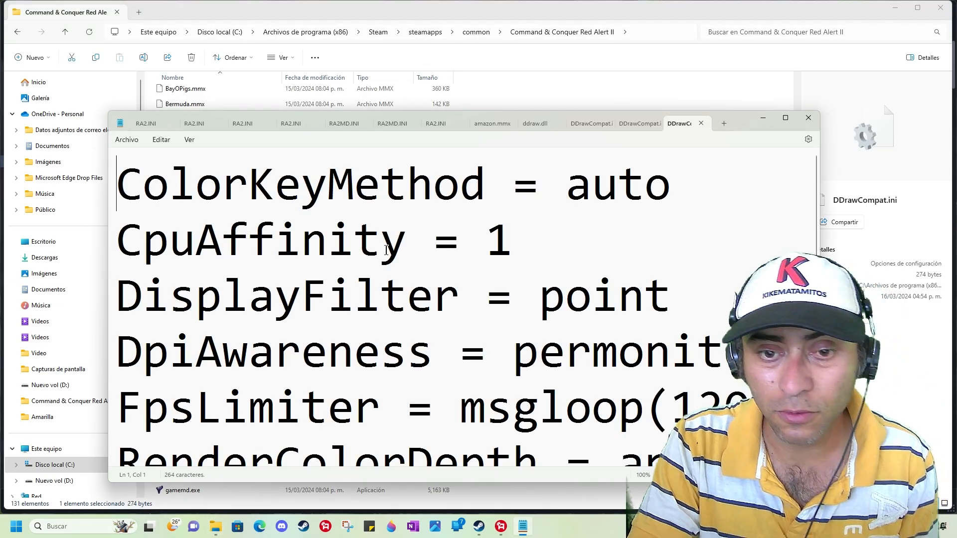
scroll("down", 3)
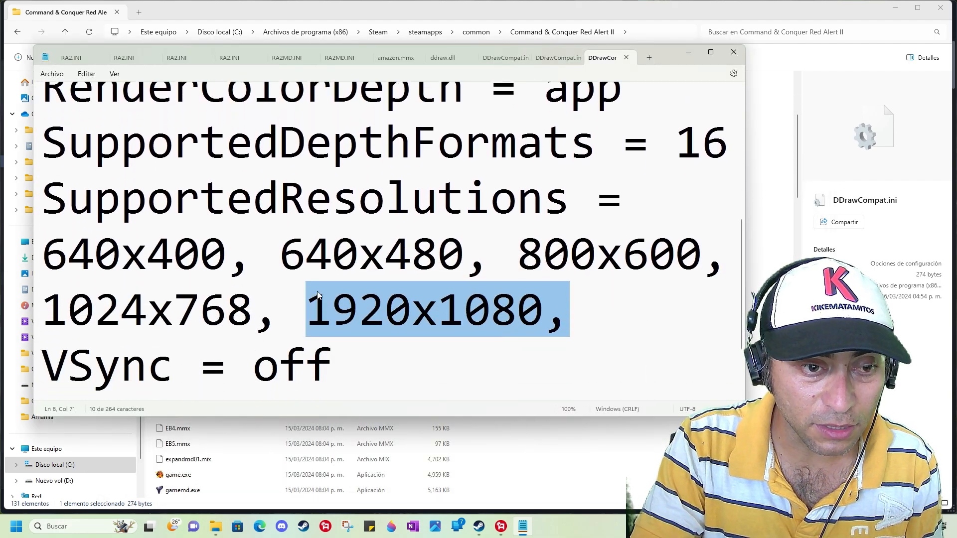
left_click(308, 308)
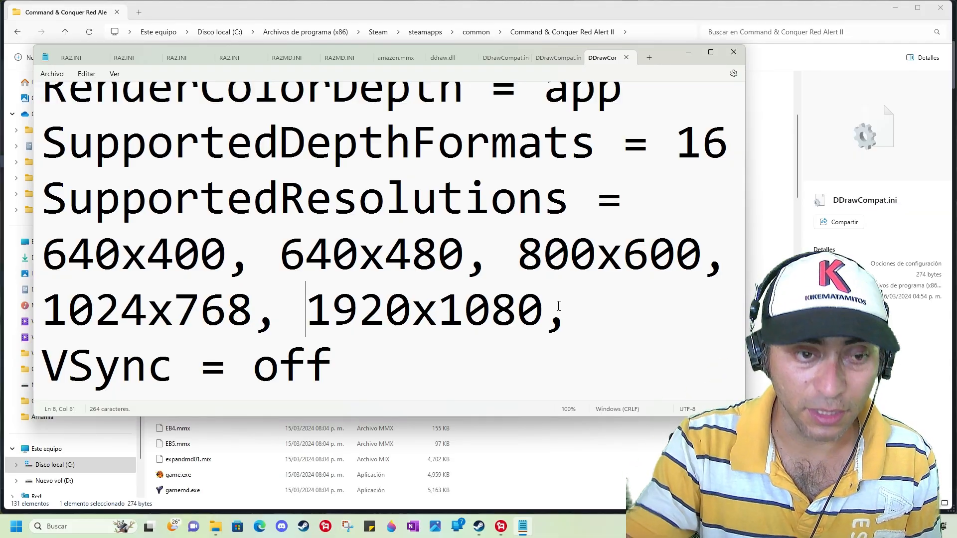
mouse_move(734, 52)
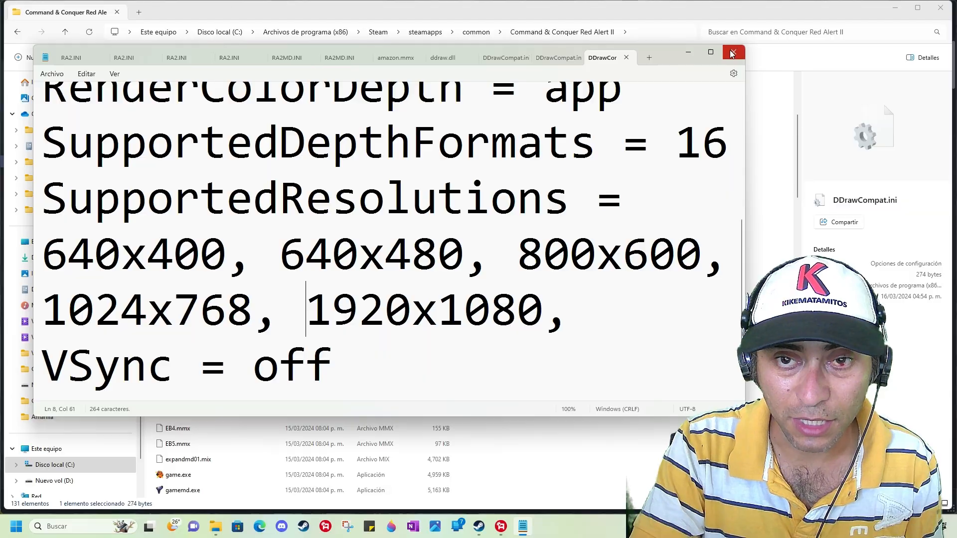
left_click(734, 53)
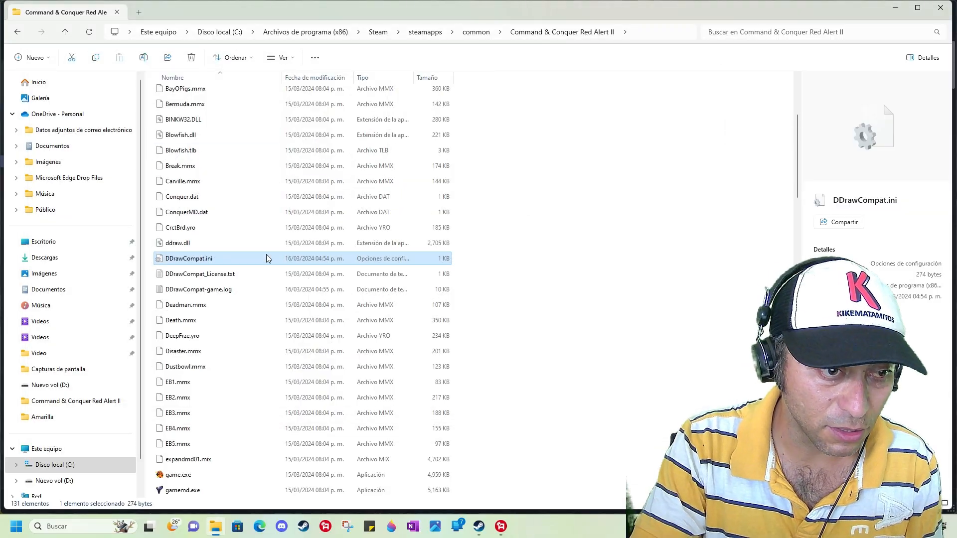
mouse_move(266, 257)
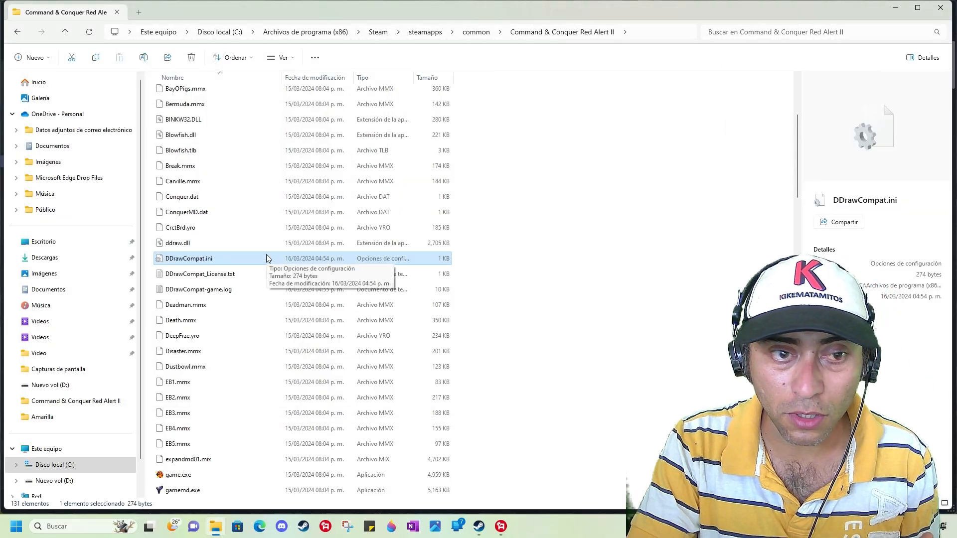
- Select the RA2.INI settings file in the game folder
double_click(188, 258)
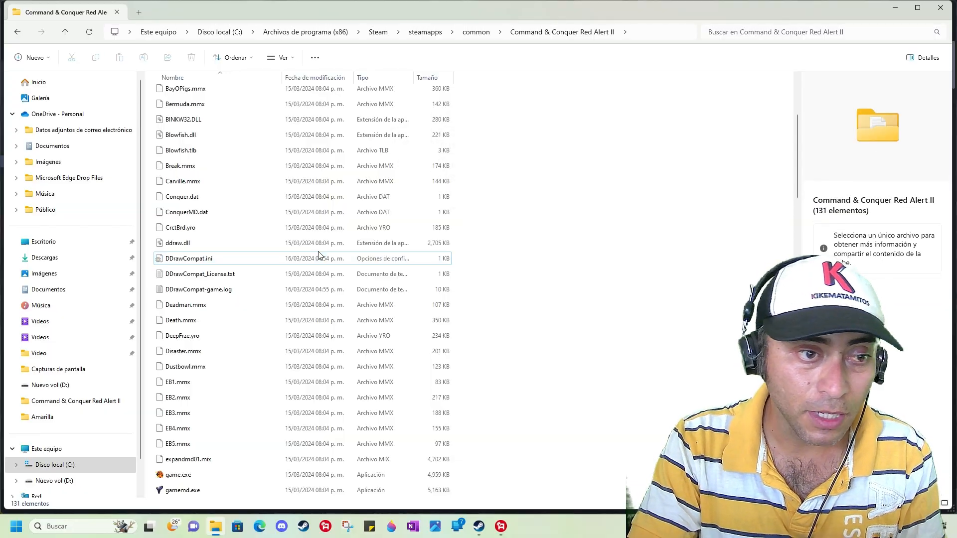
mouse_move(220, 258)
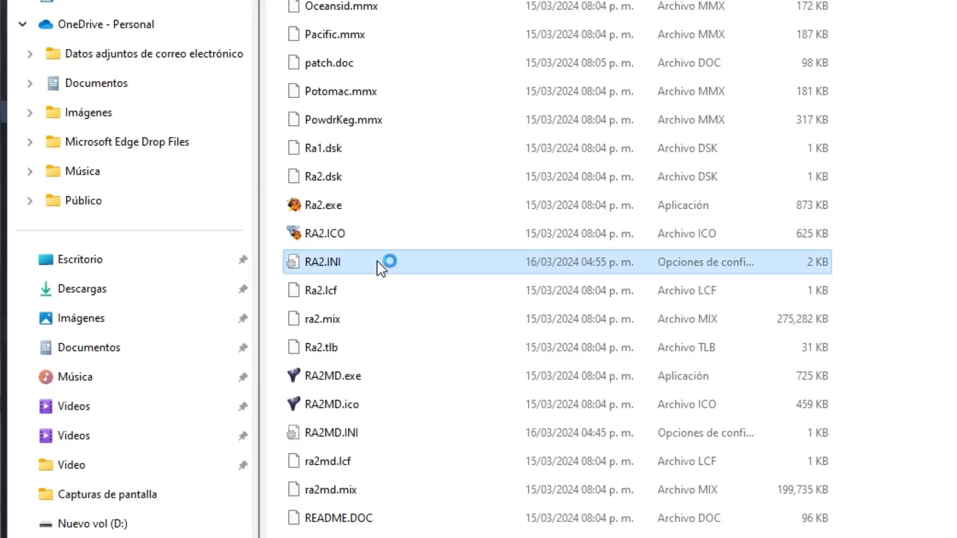
- Set RA2.INI's [Video] section to ScreenWidth=1920 and ScreenHeight=1080, then close it
double_click(322, 262)
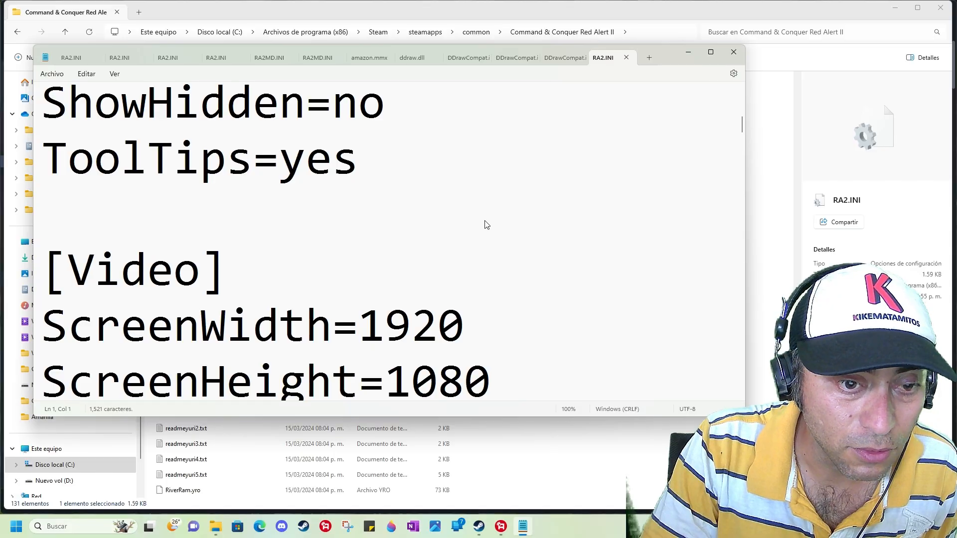
scroll("down", 3)
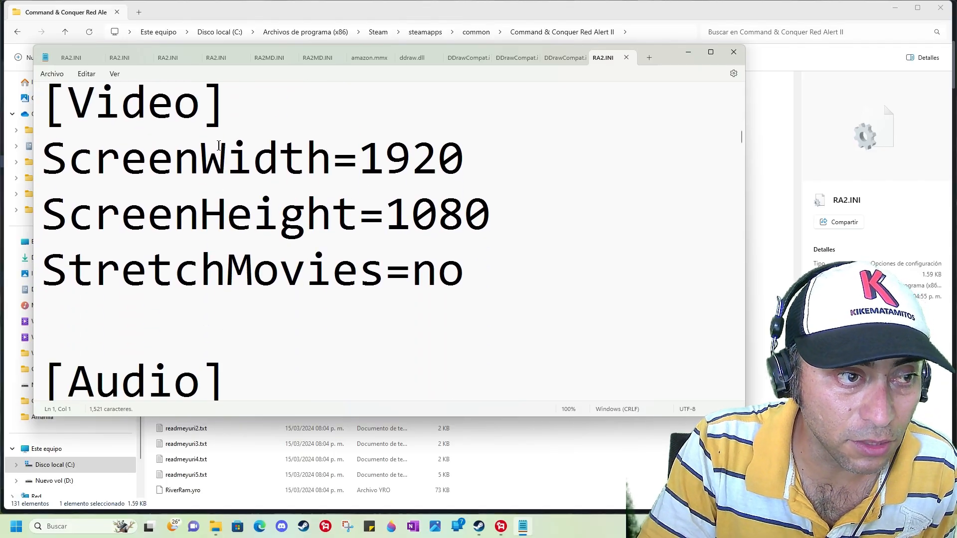
left_click(492, 214)
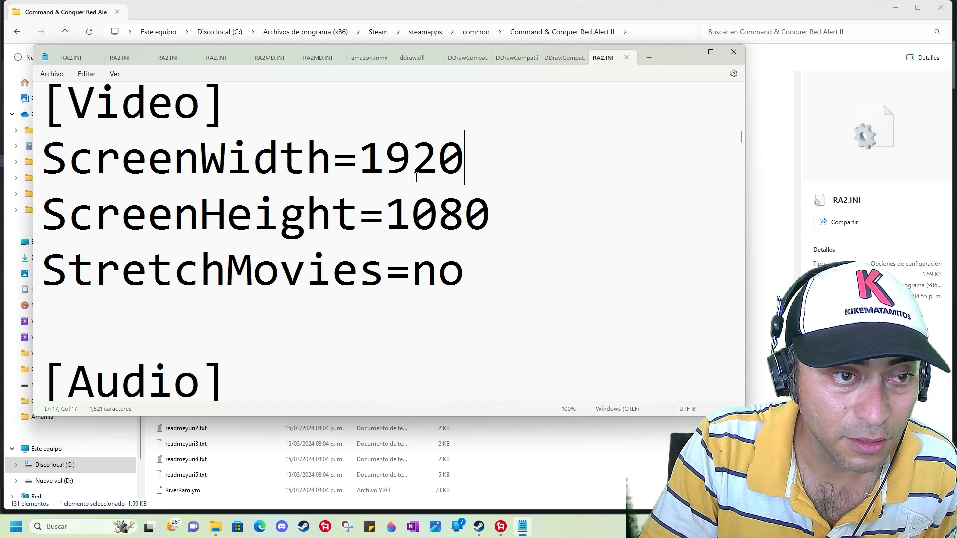
left_click(734, 52)
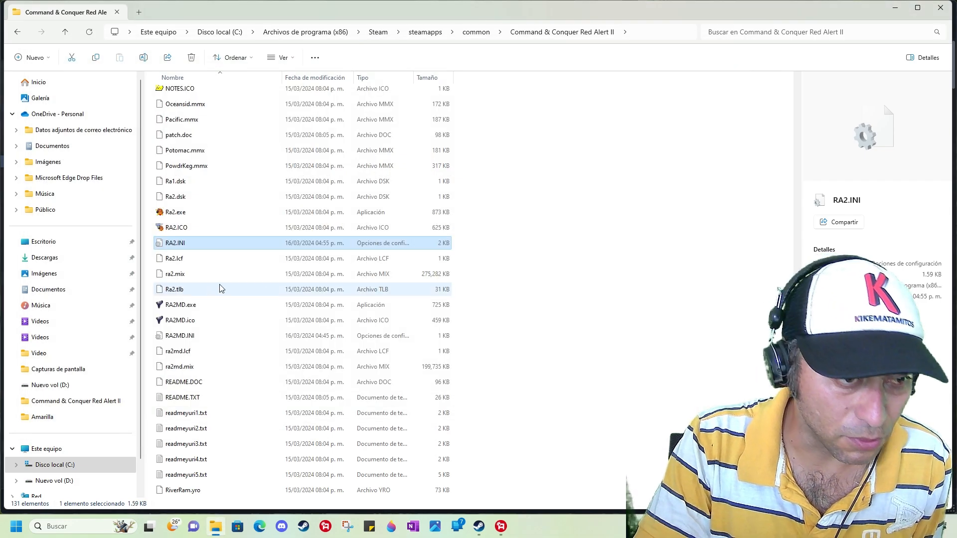
scroll("down", 3)
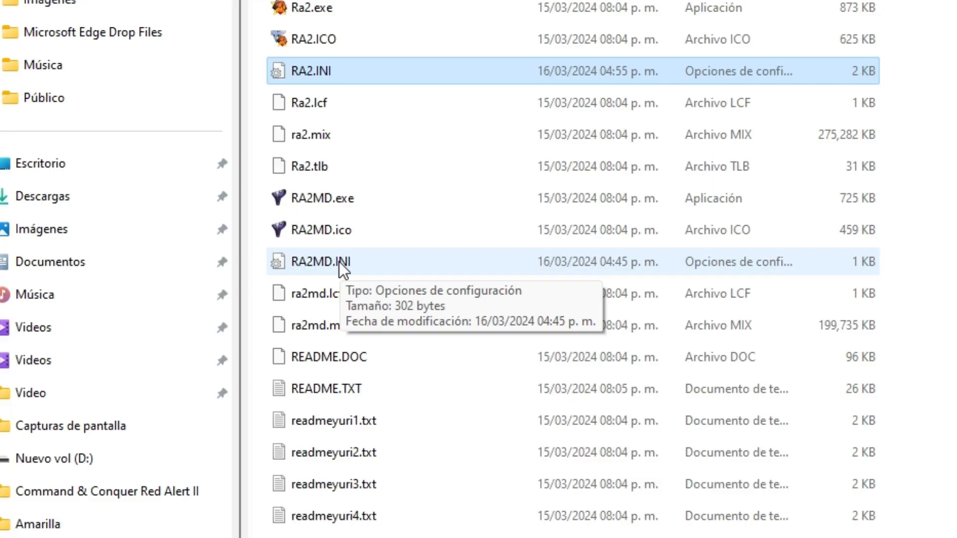
- Verify RA2MD.INI's [Video] section reads ScreenWidth=1920 and ScreenHeight=1080, then close it
double_click(324, 262)
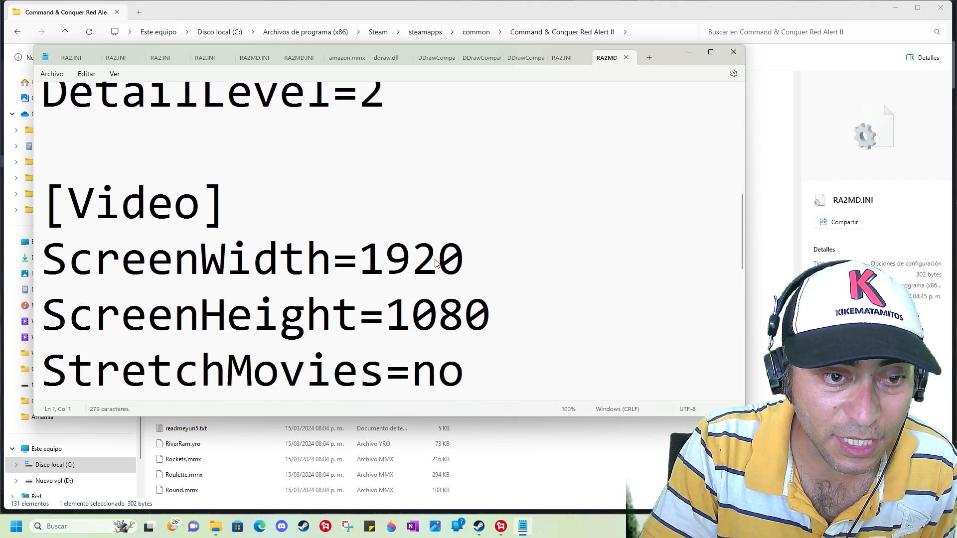
scroll("down", 3)
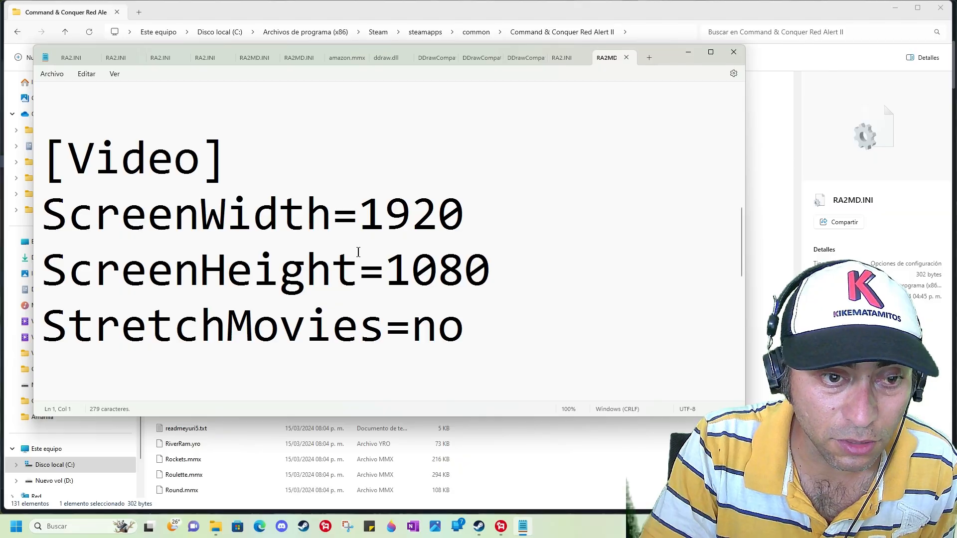
left_click(733, 51)
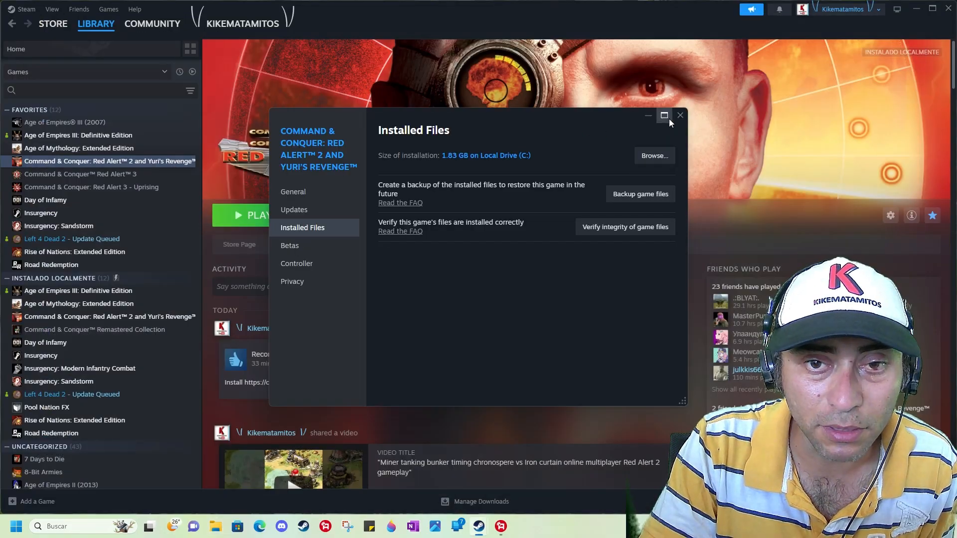
- Close the properties window and launch 'Play Command & Conquer: Red Alert 2' from Steam
left_click(681, 115)
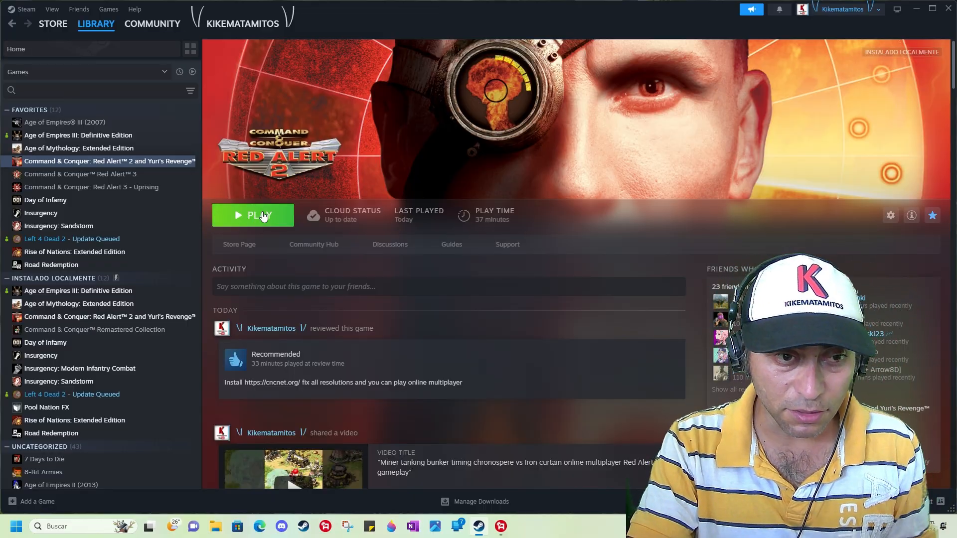
left_click(253, 215)
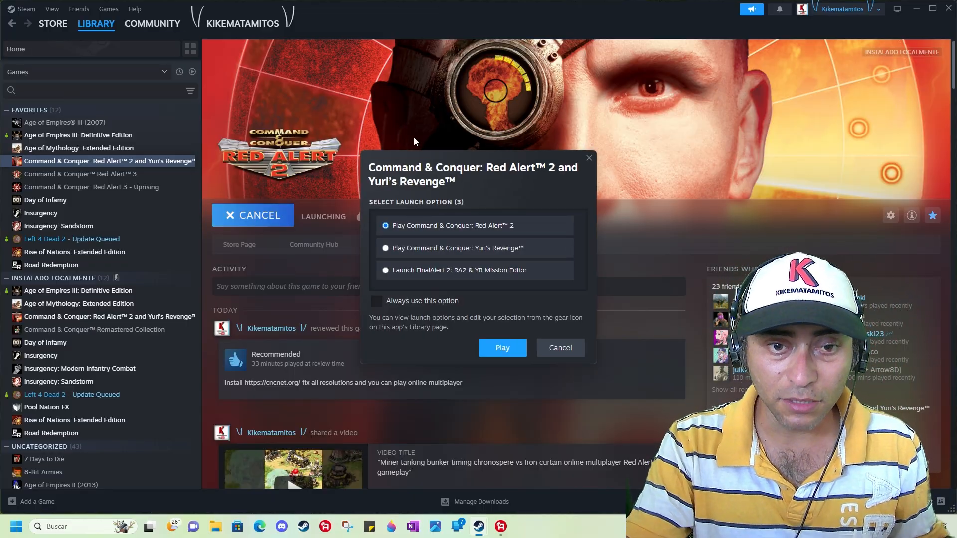
left_click(502, 347)
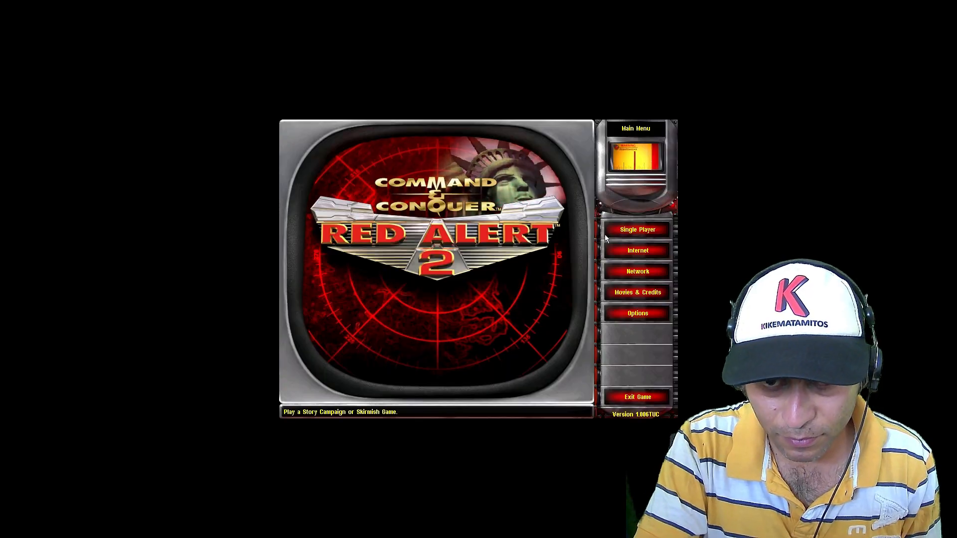
- Start a Single Player skirmish on Isle of War against an easy enemy
left_click(636, 229)
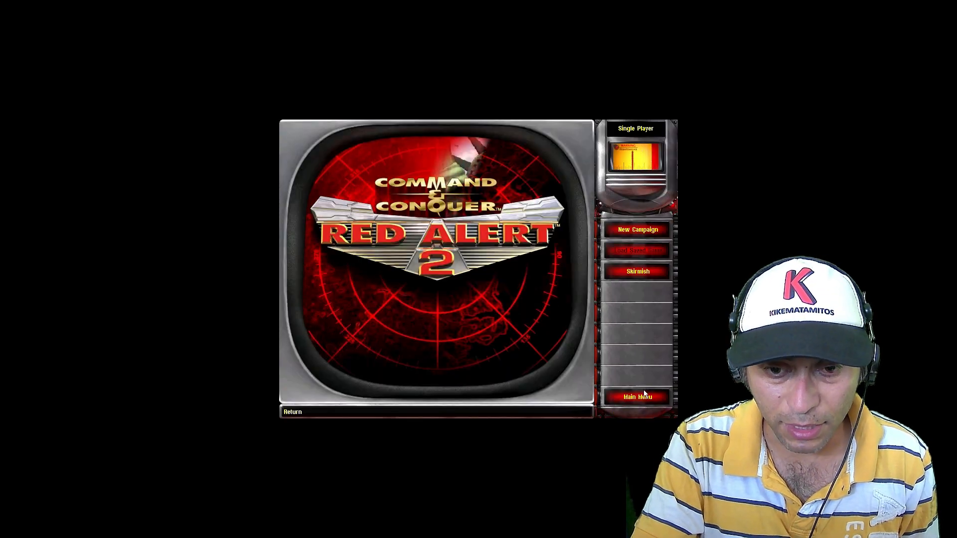
left_click(638, 229)
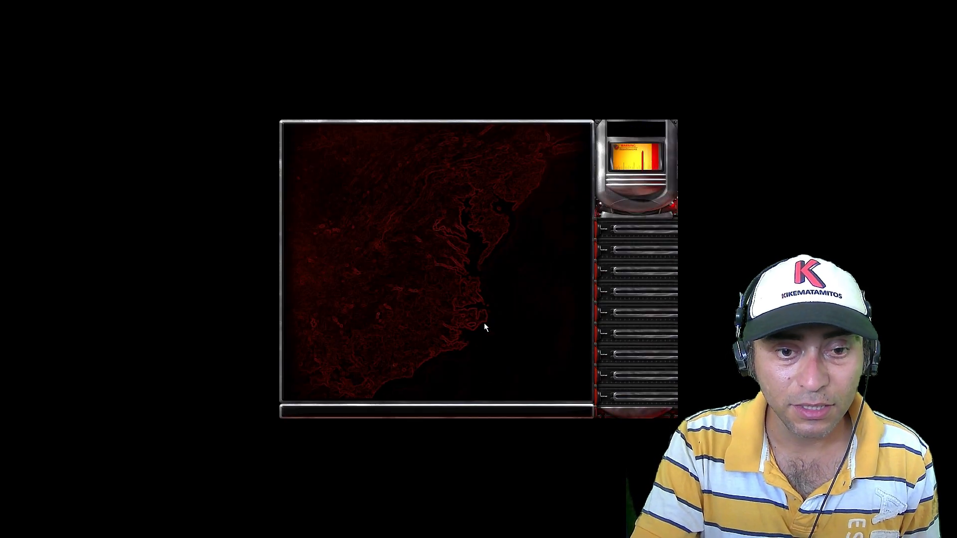
mouse_move(582, 241)
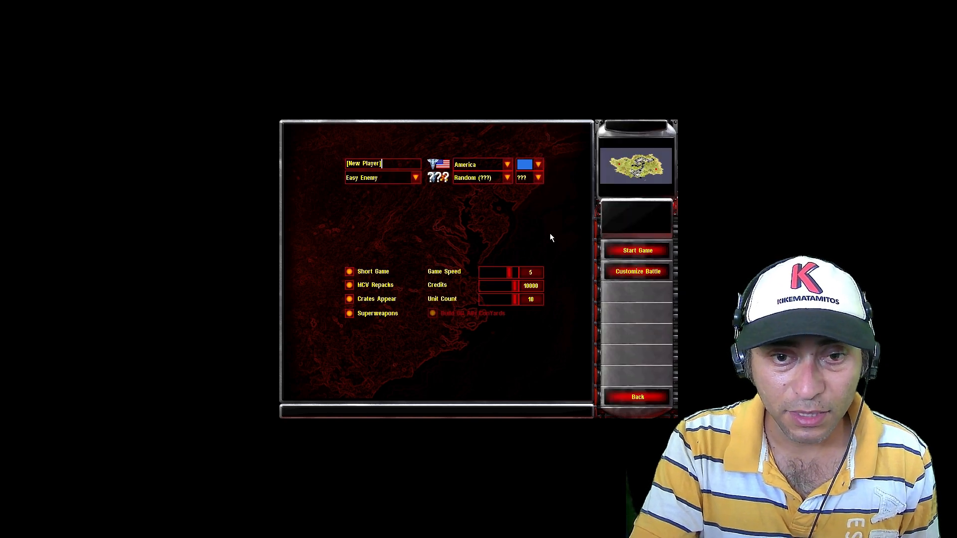
mouse_move(637, 249)
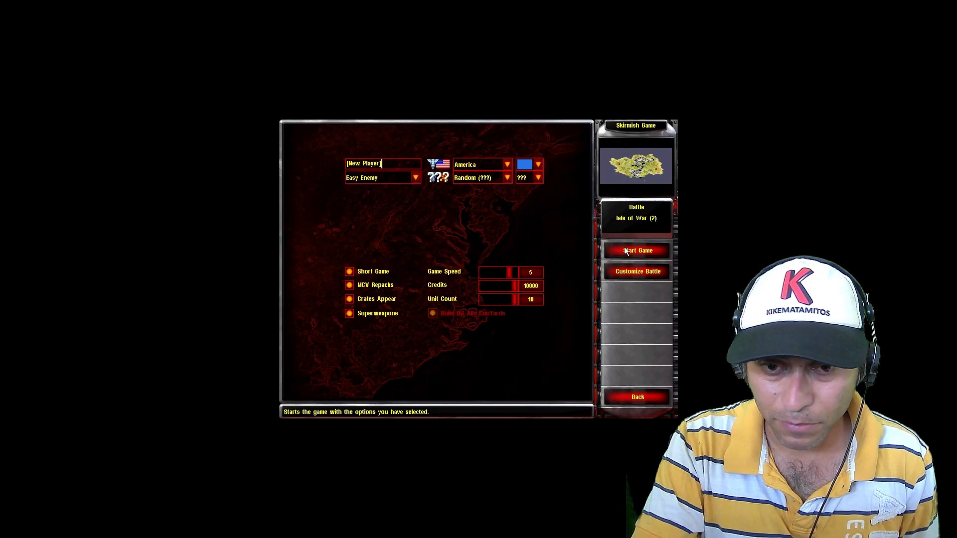
left_click(637, 250)
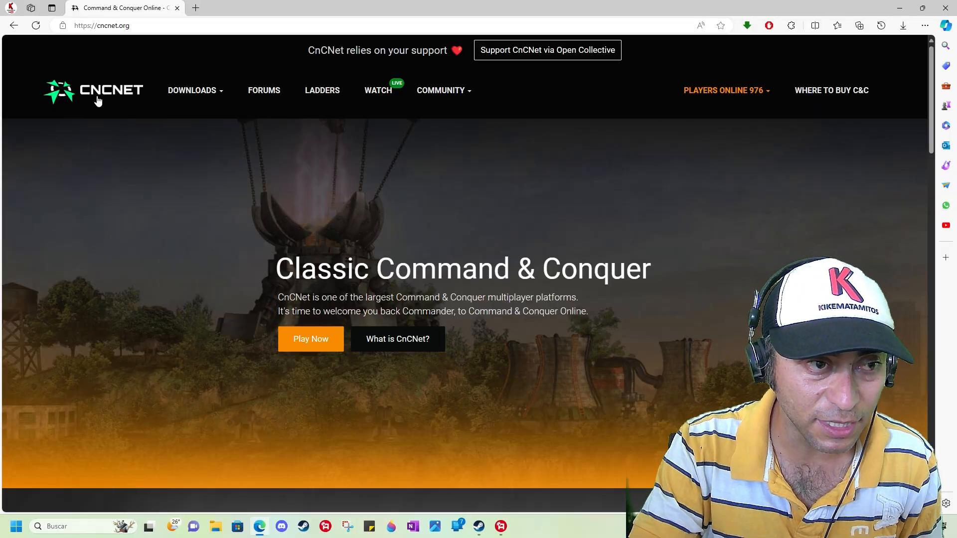
- Show cncnet.org's DOWNLOADS menu listing Red Alert 2 and Yuri's Revenge
left_click(193, 90)
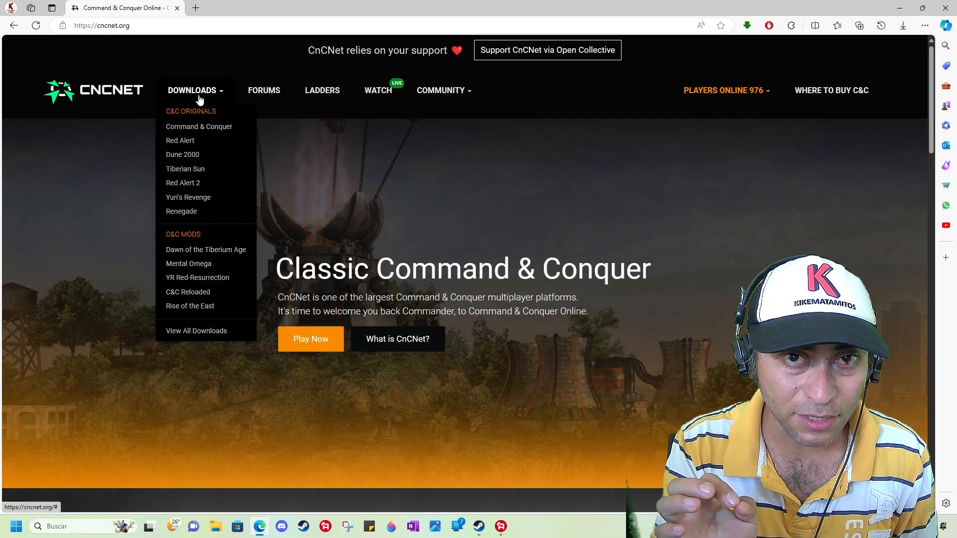
mouse_move(183, 182)
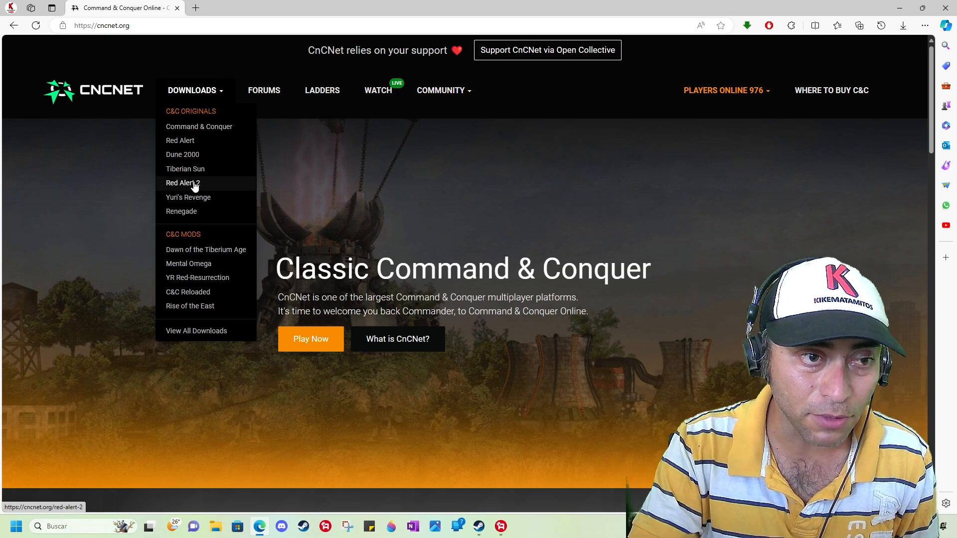
mouse_move(220, 202)
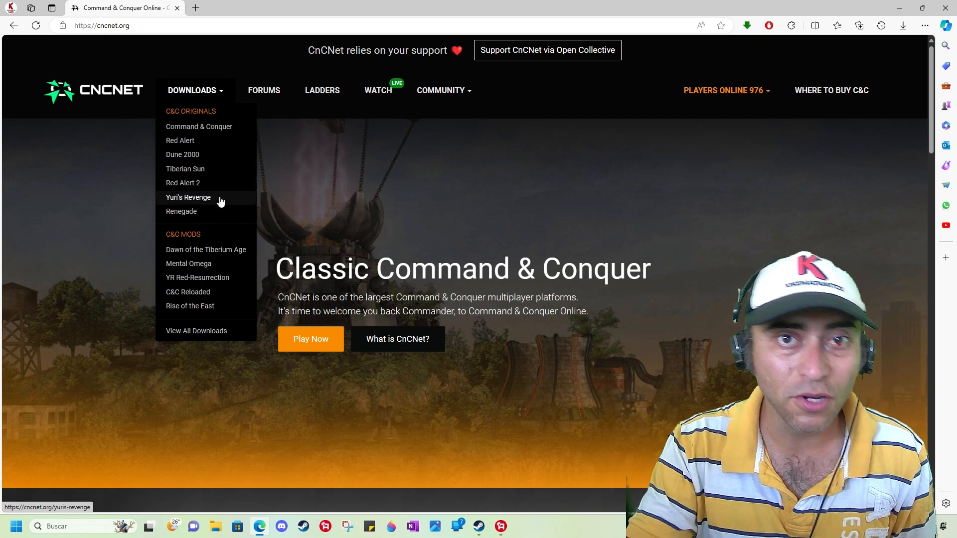